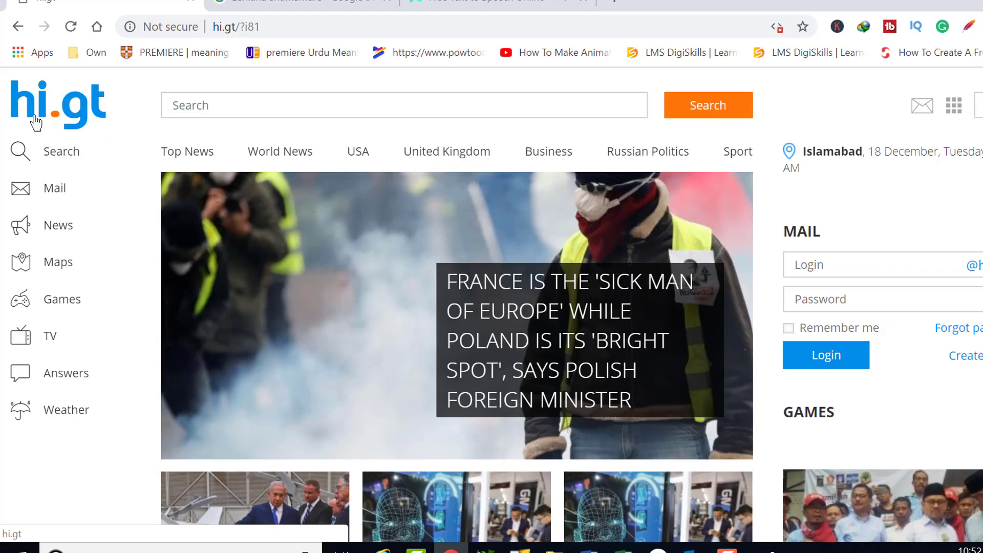
# - Scroll through the open browser tabs before starting the Zemana search
pyautogui.scroll(-3)
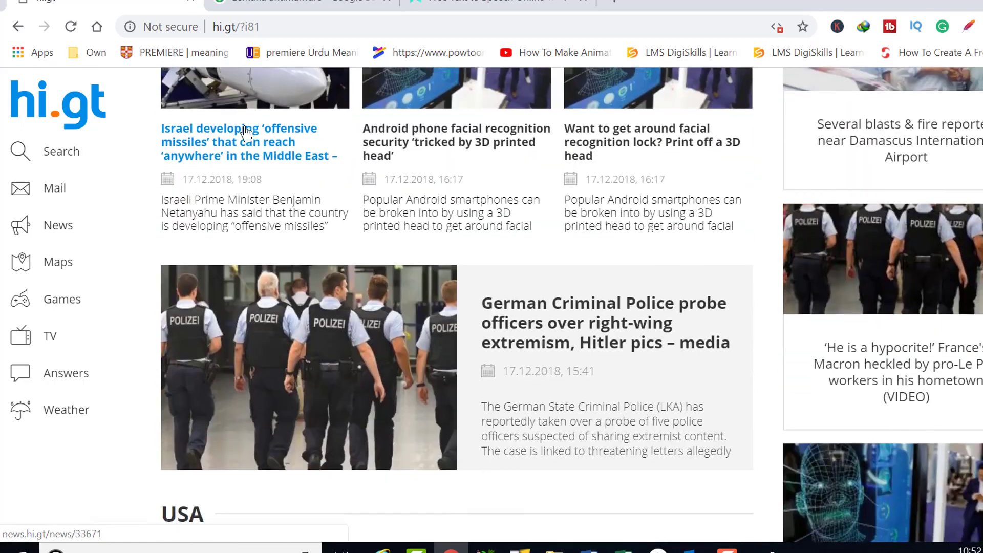
pyautogui.scroll(-3)
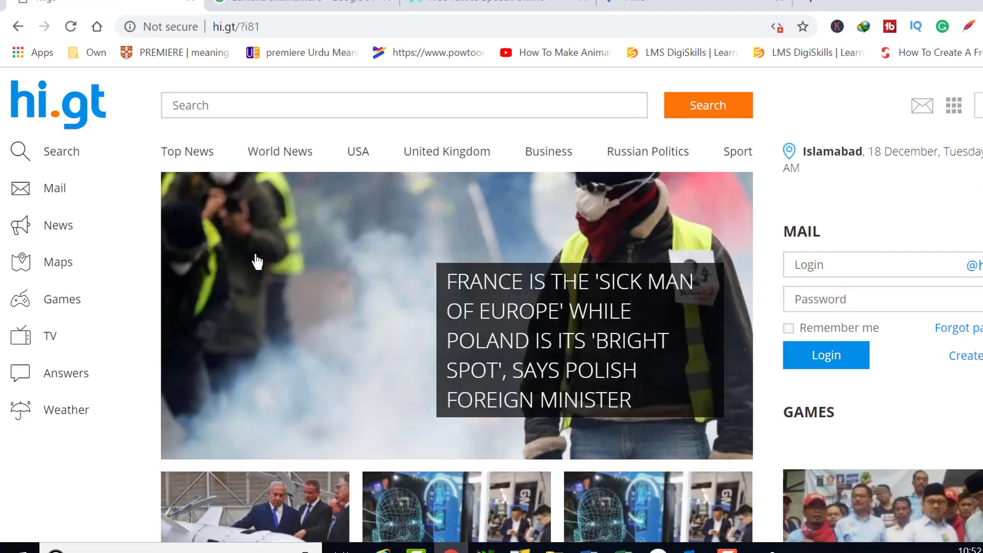
pyautogui.scroll(-3)
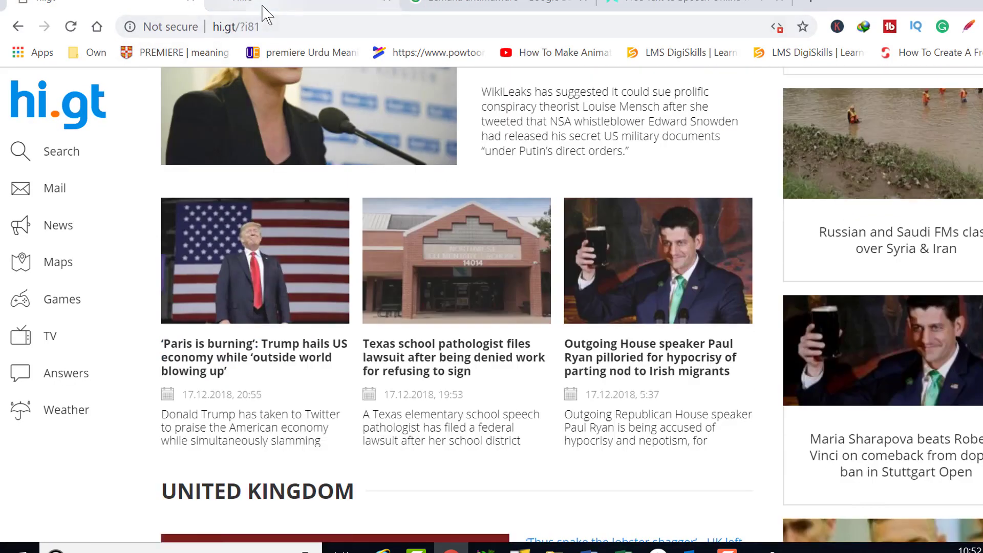
pyautogui.click(71, 26)
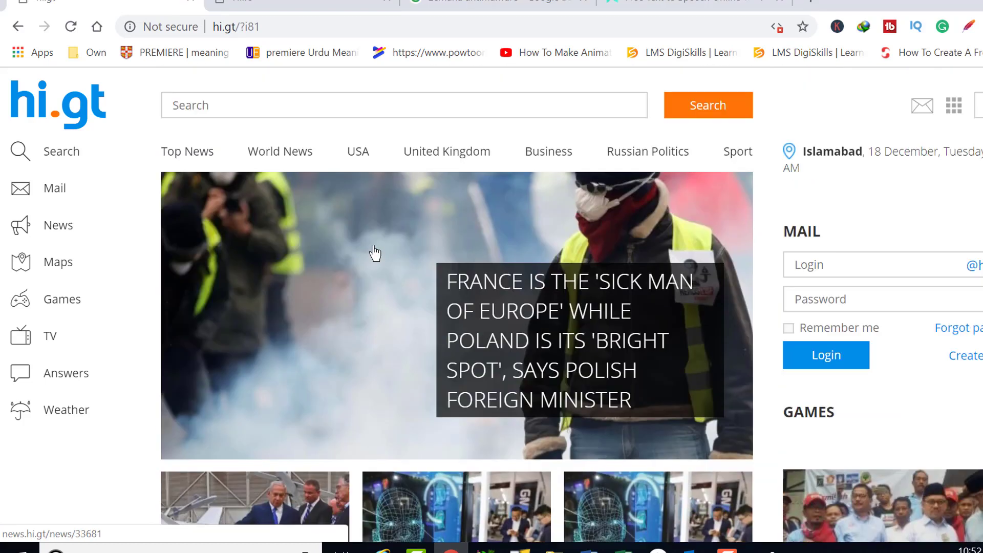
pyautogui.scroll(-3)
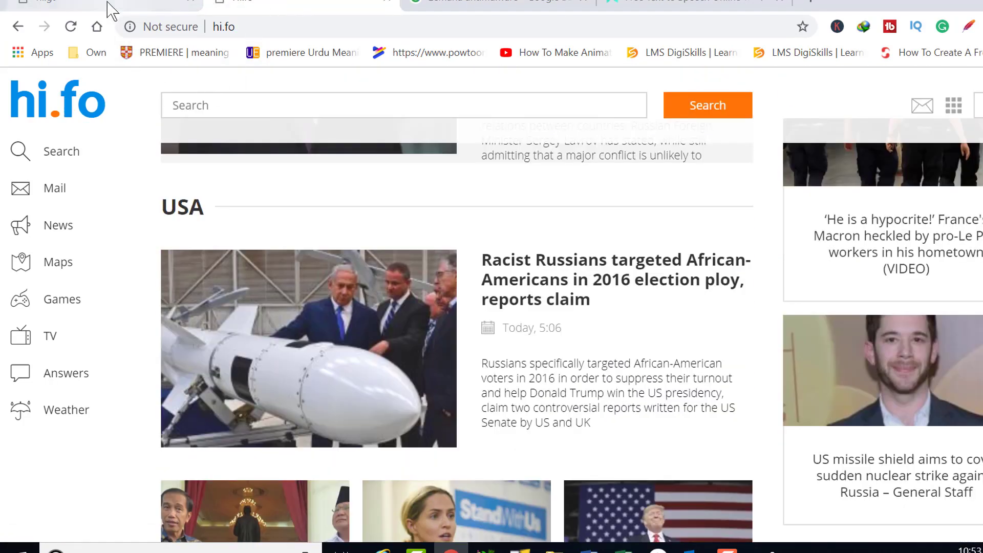
pyautogui.click(242, 3)
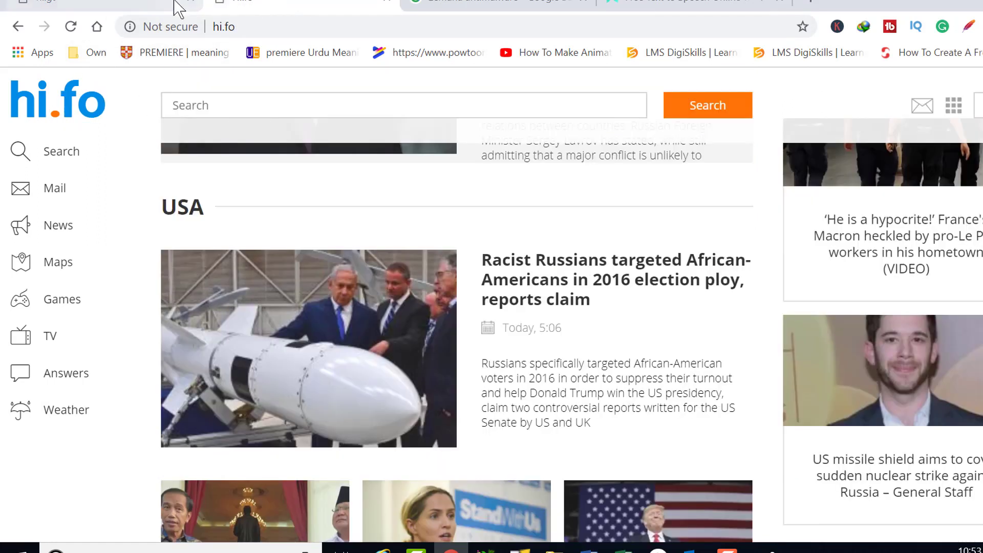
pyautogui.moveTo(367, 180)
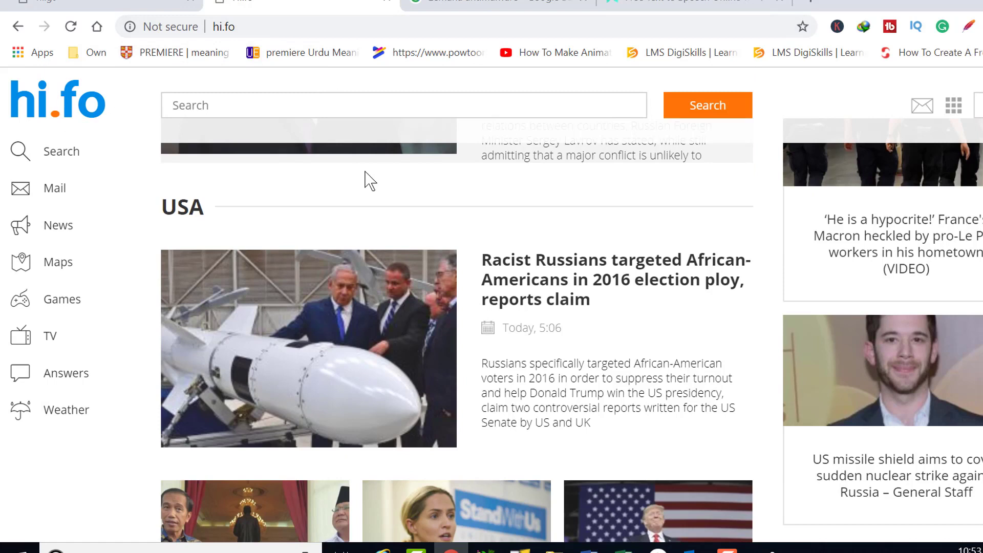
pyautogui.scroll(-3)
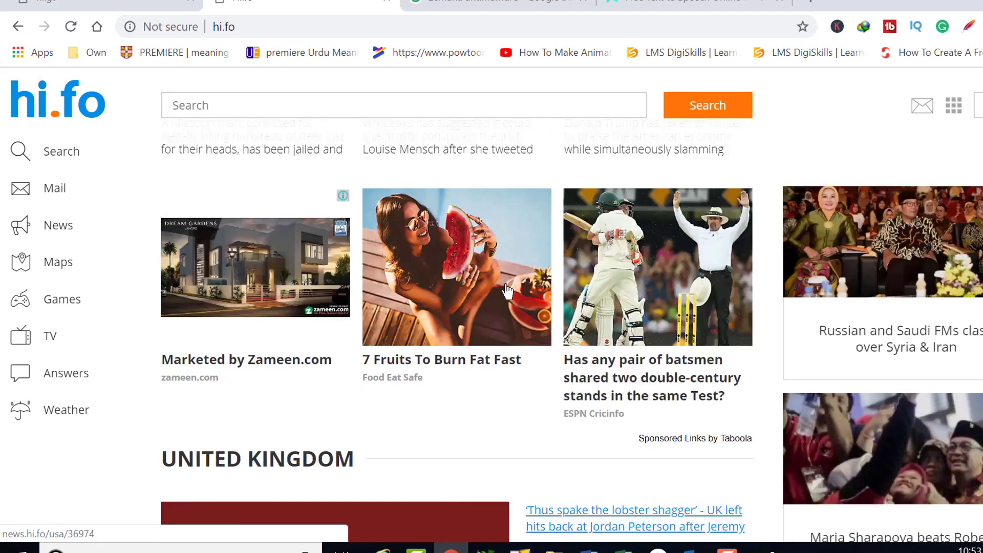
pyautogui.scroll(-3)
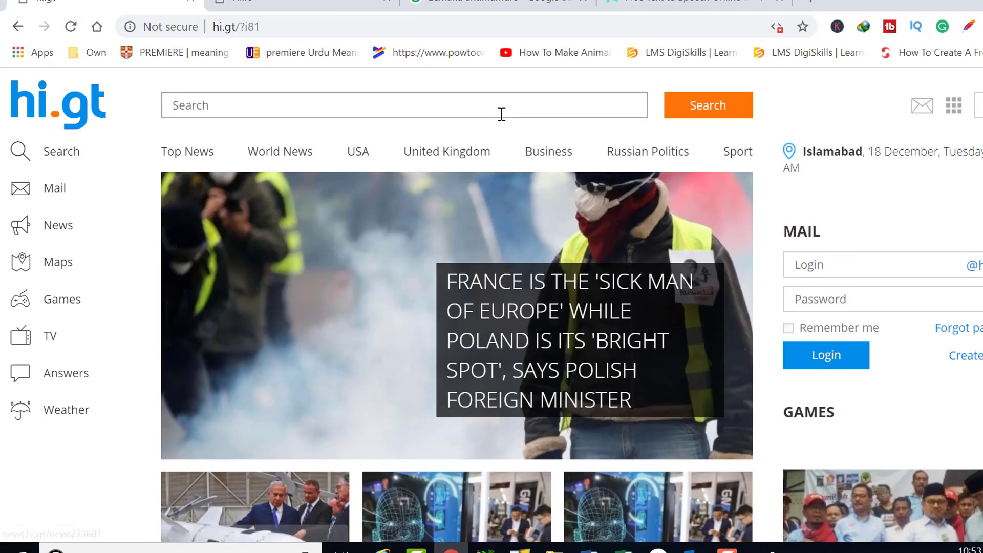
pyautogui.moveTo(507, 158)
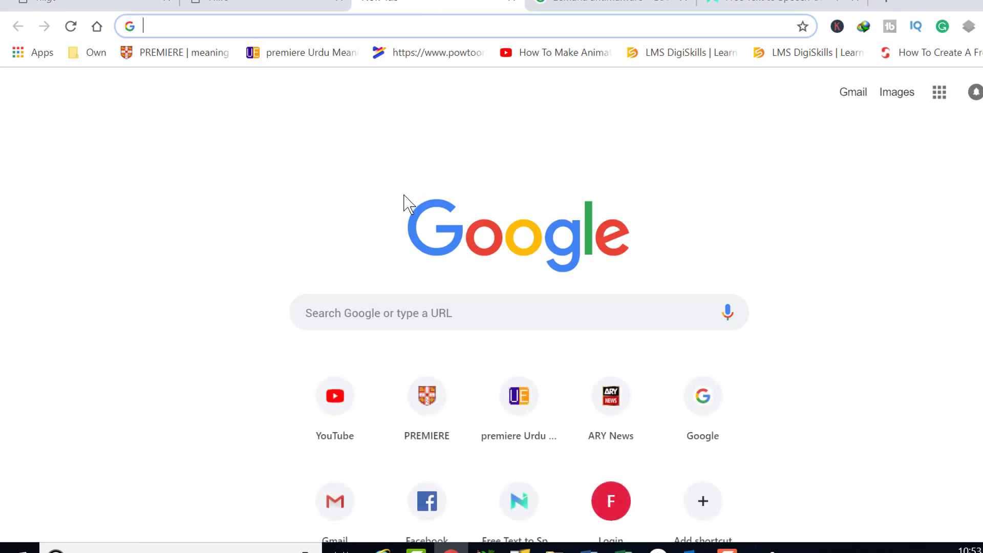
pyautogui.moveTo(384, 266)
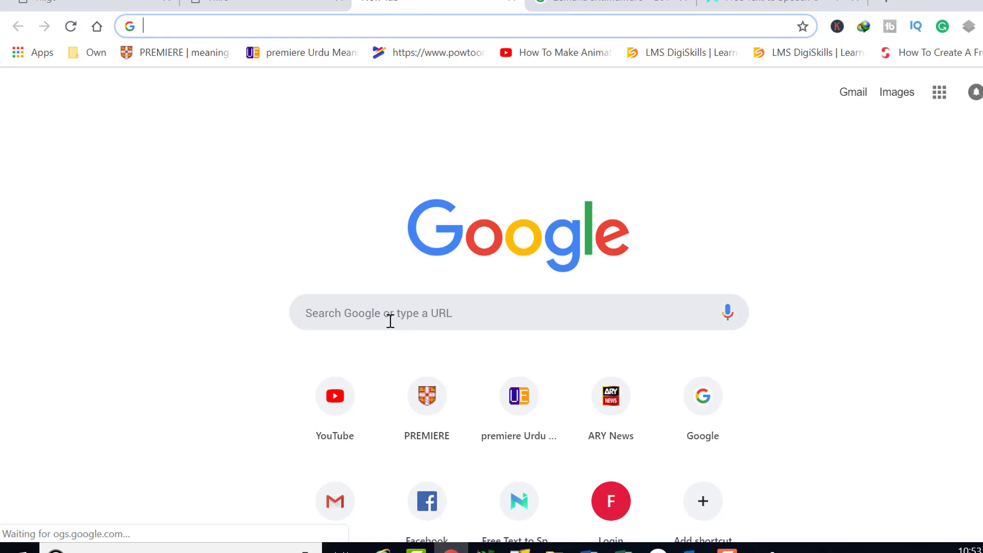
# - Search Google for 'zemana antimalware', visit a result, go back and land on zemana.com
pyautogui.write('zeman')
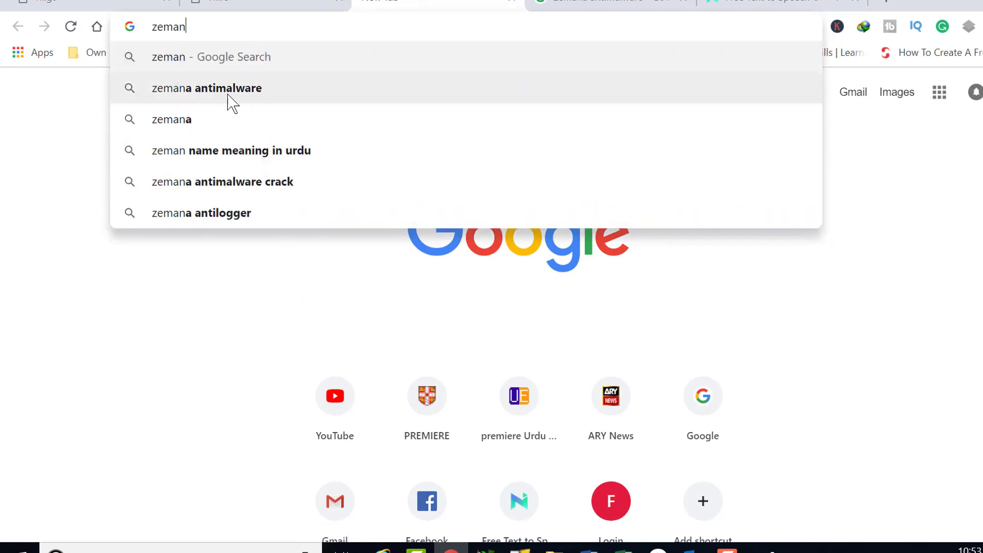
pyautogui.click(206, 88)
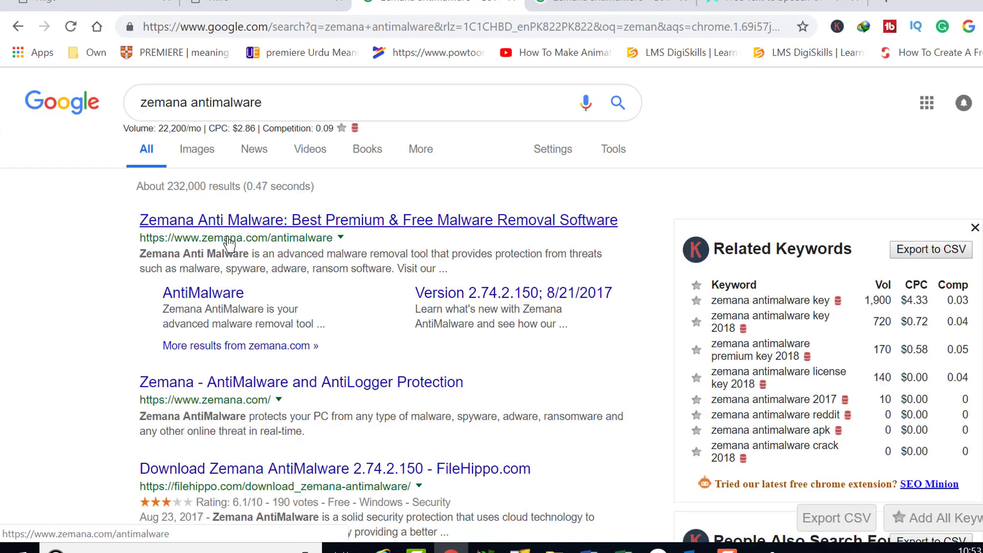
pyautogui.click(203, 293)
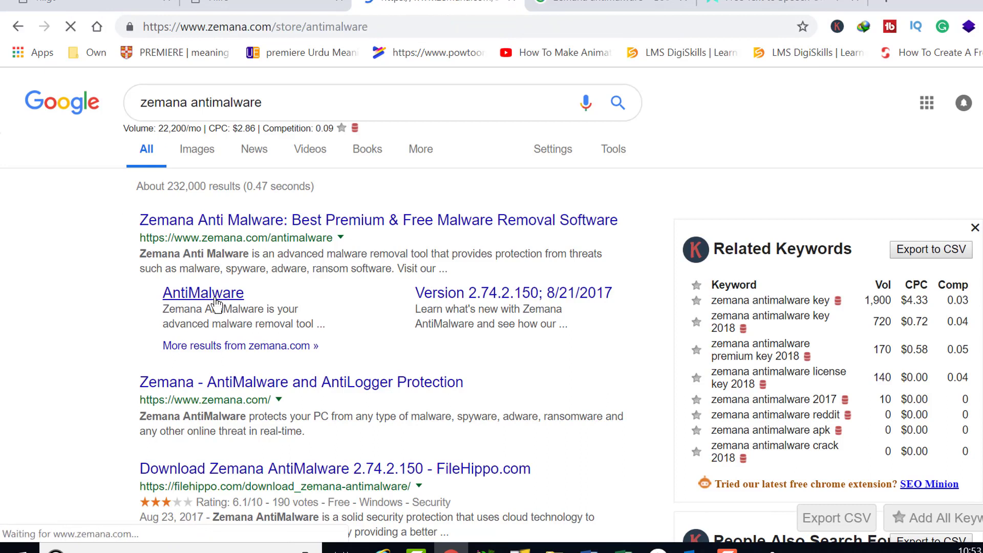
pyautogui.click(203, 293)
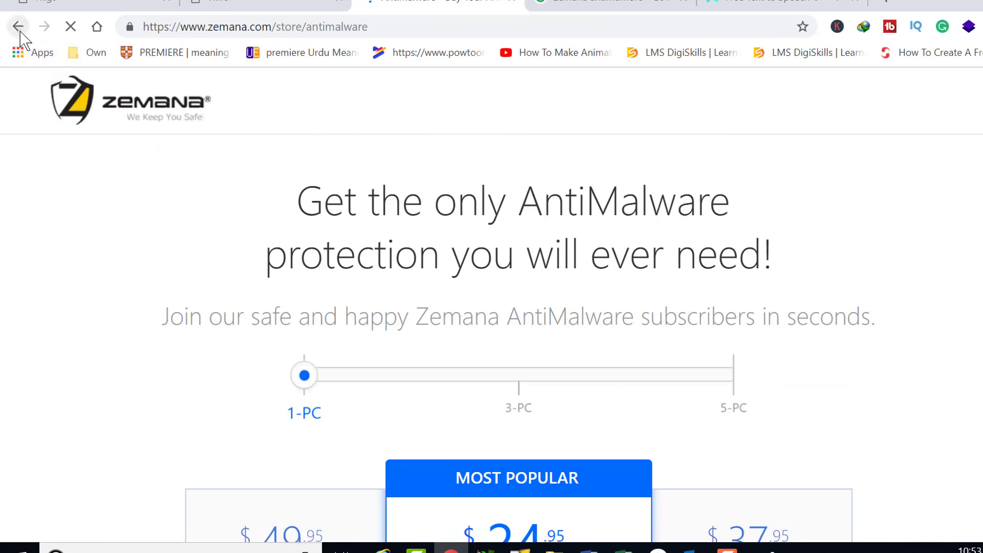
pyautogui.click(18, 27)
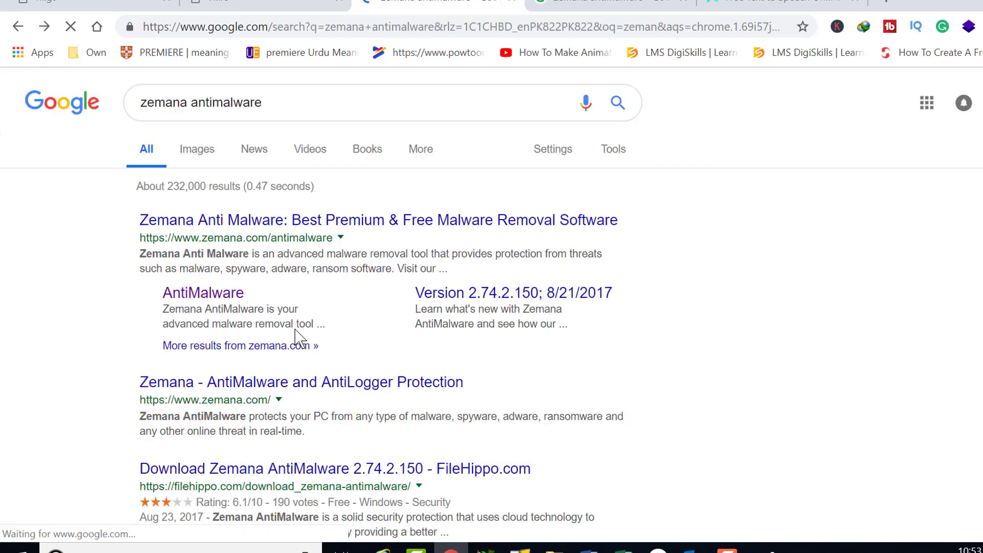
pyautogui.click(301, 382)
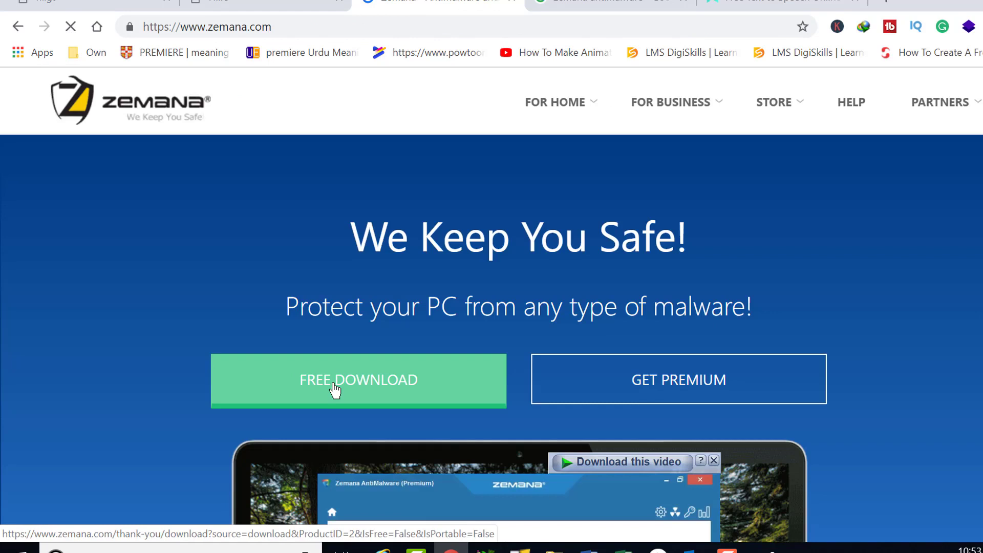
# - Download the free Zemana.AntiMalware.Setup.exe via IDM into D:\Softwares
pyautogui.click(359, 379)
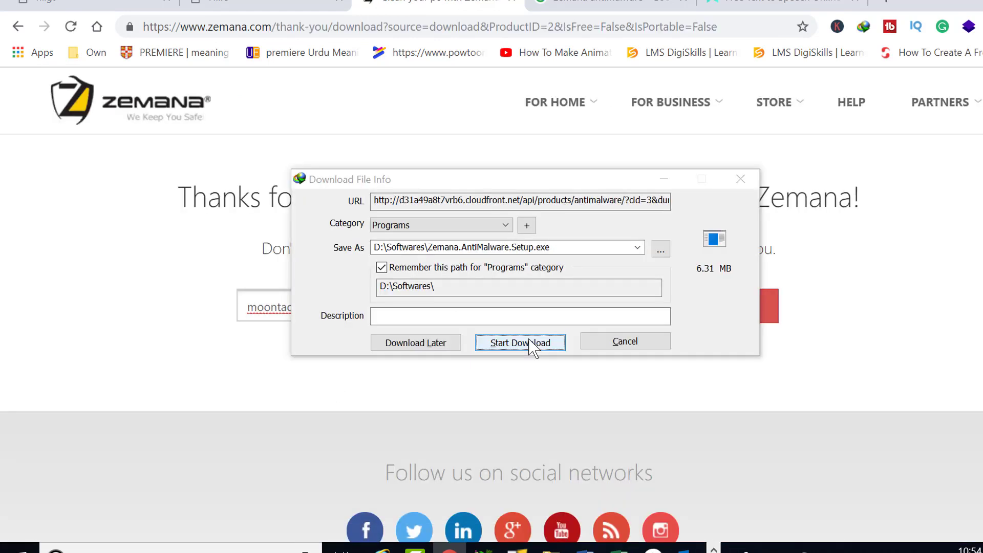
pyautogui.click(520, 342)
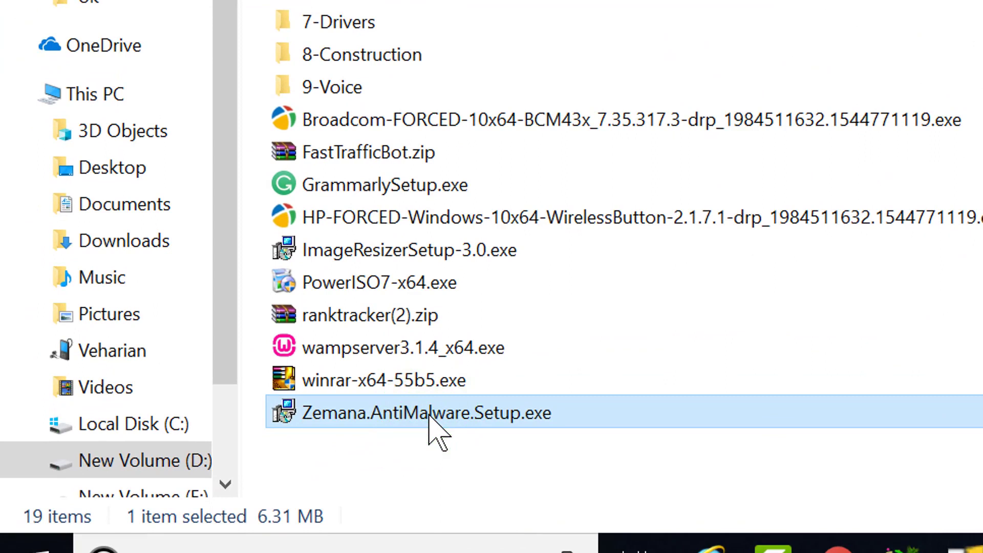
# - Run the Zemana installer, accept the license, keep desktop icon and real-time protection, and finish setup
pyautogui.doubleClick(426, 412)
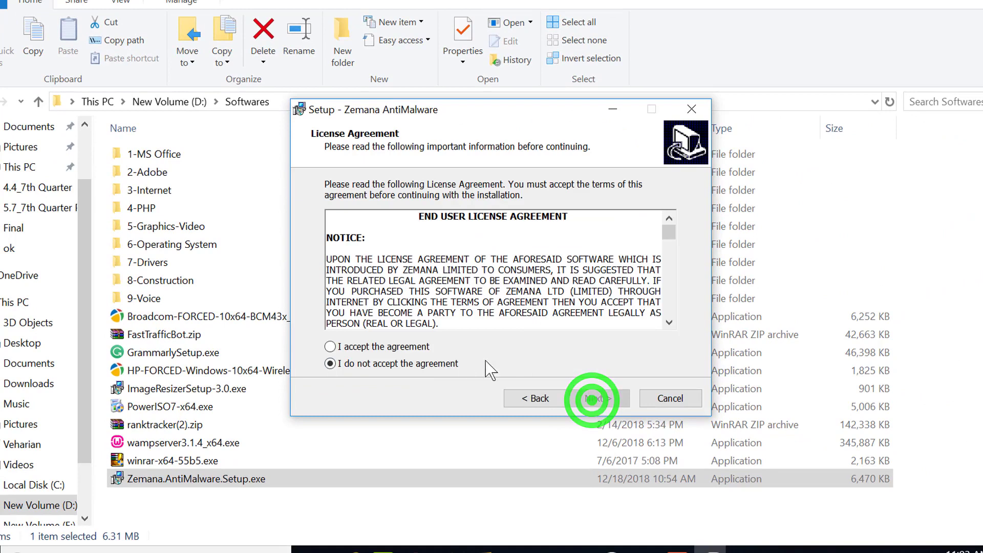
pyautogui.click(590, 397)
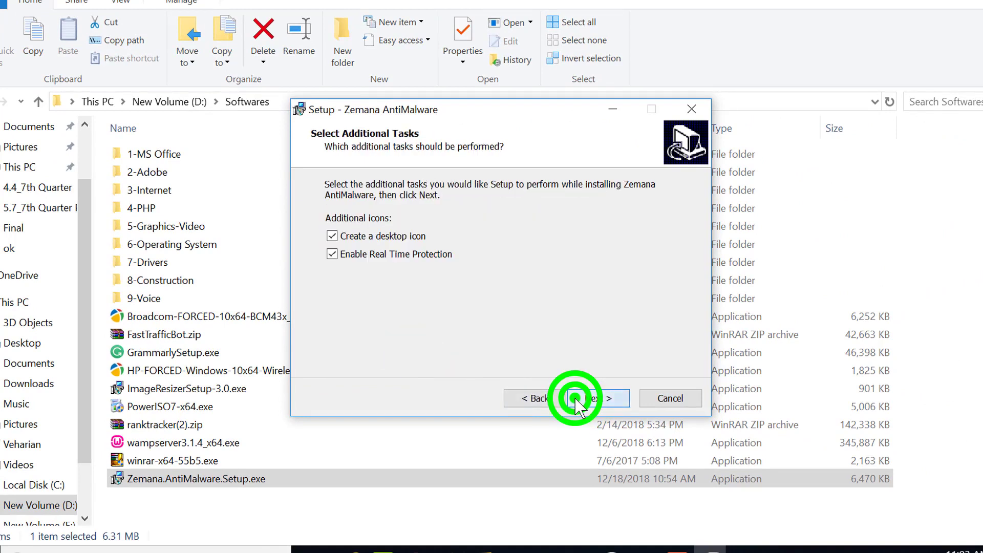
pyautogui.click(574, 399)
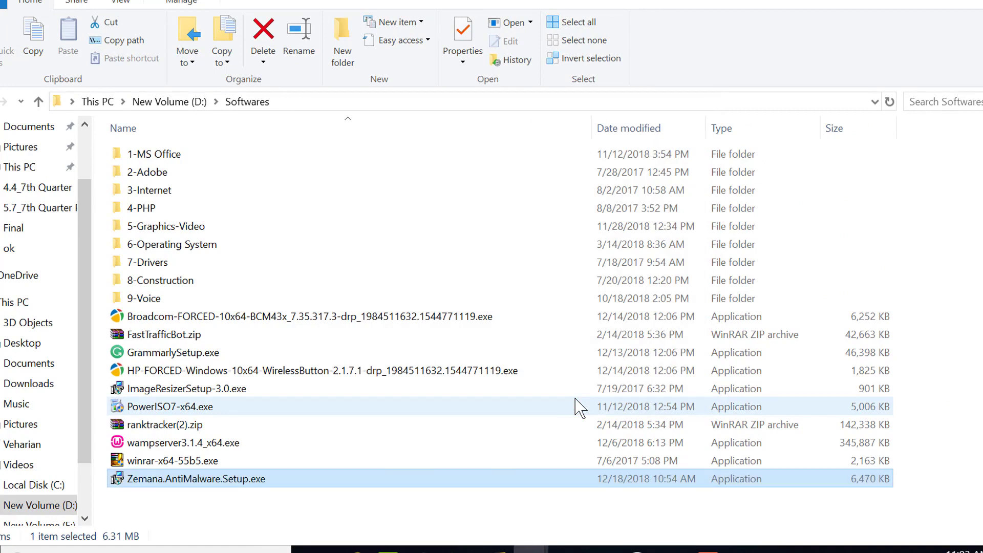
pyautogui.doubleClick(196, 478)
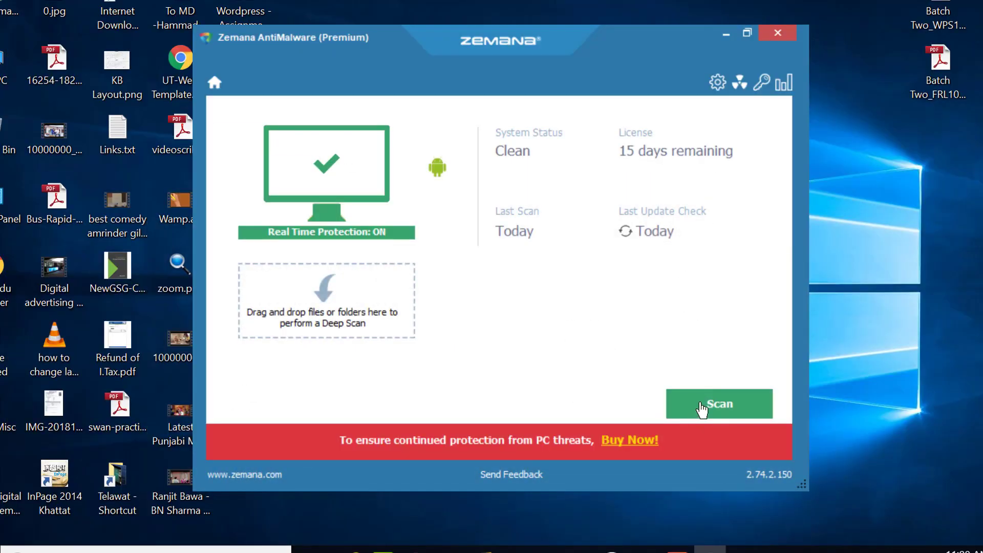
# - Start a Zemana system scan that detects 4 harmful objects
pyautogui.click(719, 404)
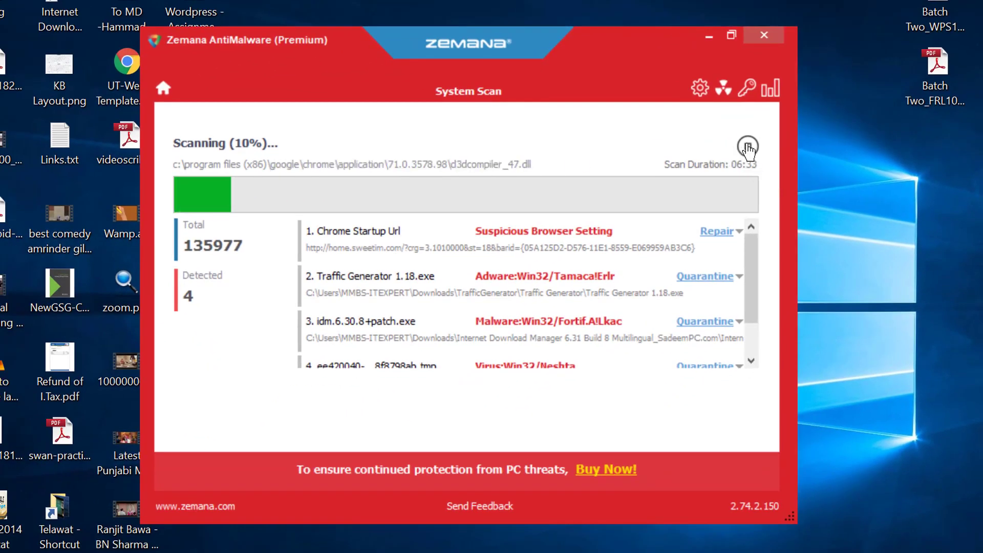
pyautogui.moveTo(747, 147)
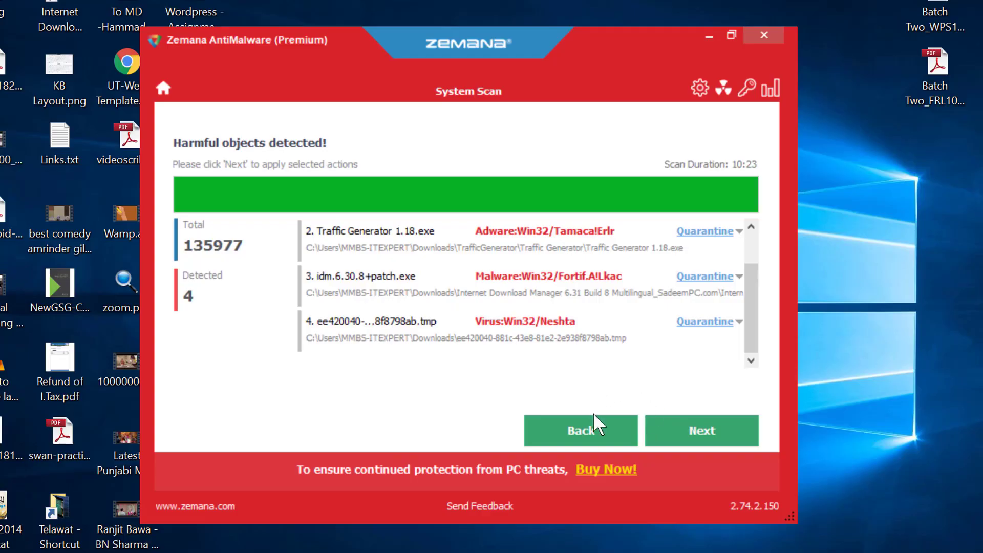
pyautogui.moveTo(684, 417)
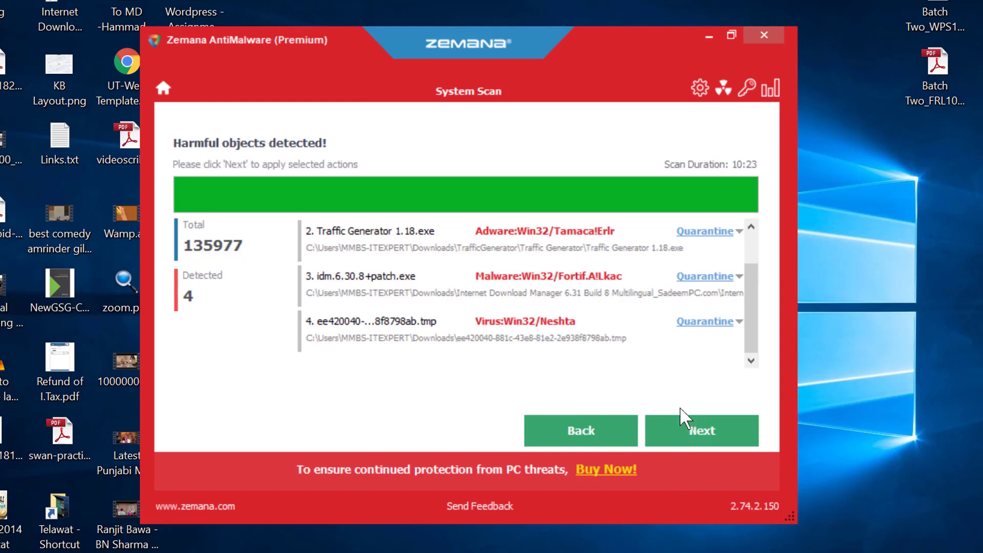
# - Quarantine all 4 detected threats so every action completes successfully
pyautogui.click(701, 431)
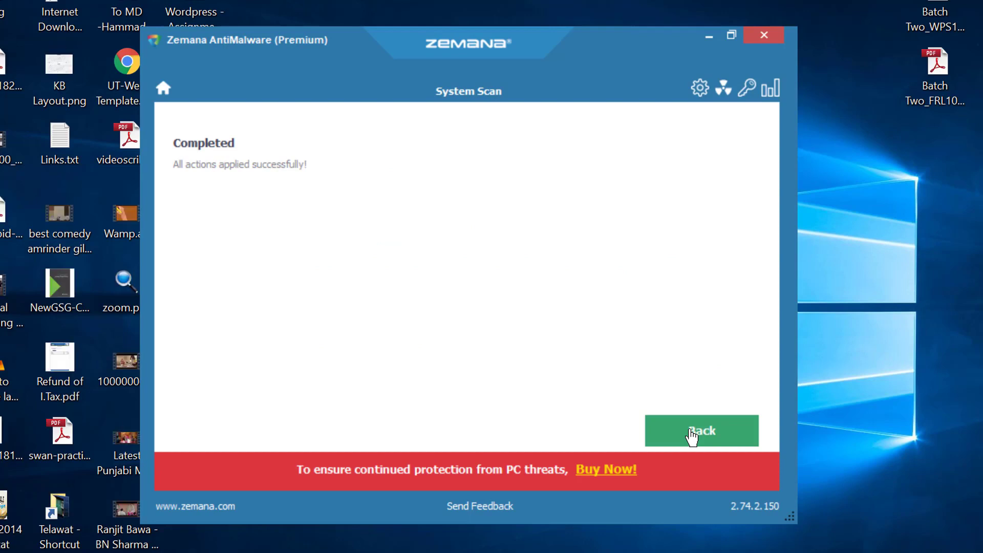
pyautogui.moveTo(207, 159)
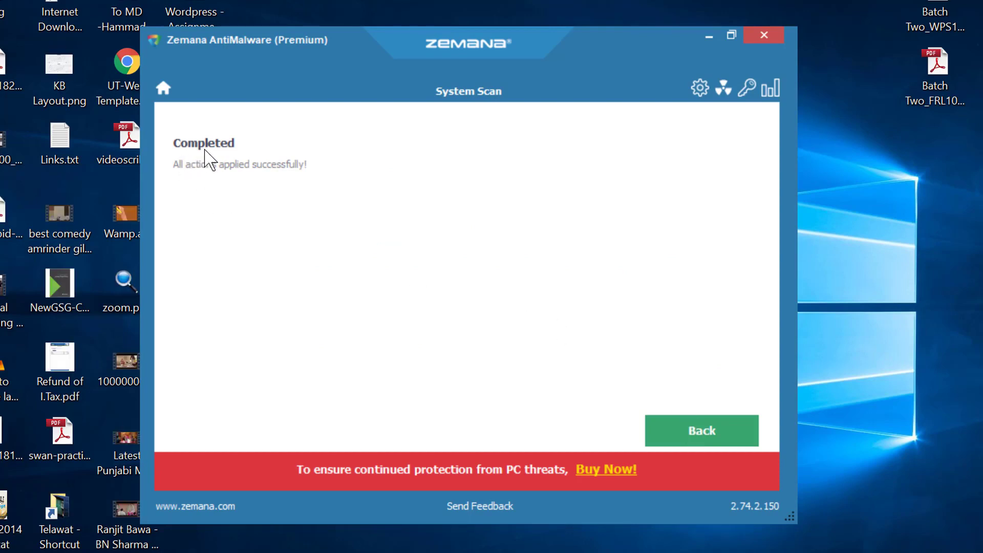
pyautogui.moveTo(576, 305)
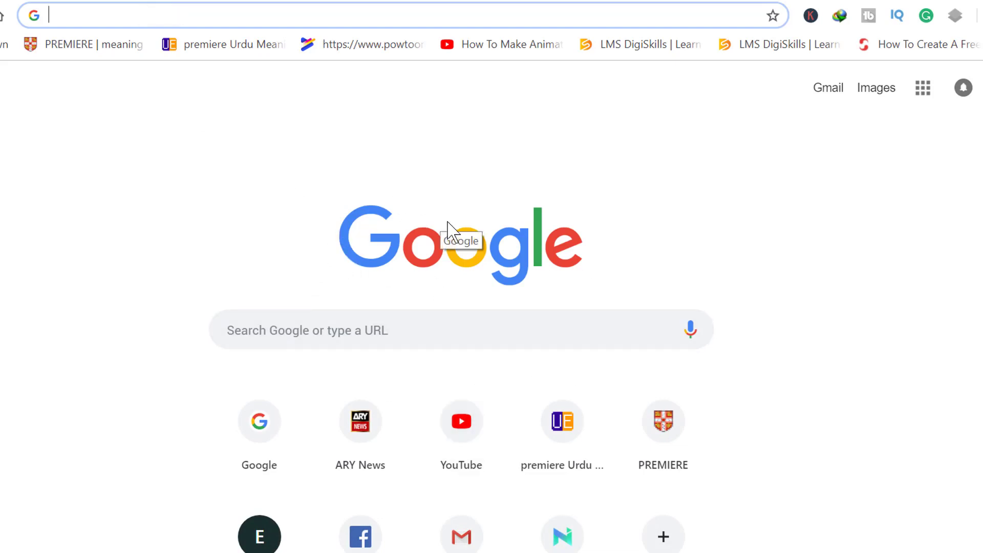
pyautogui.moveTo(364, 254)
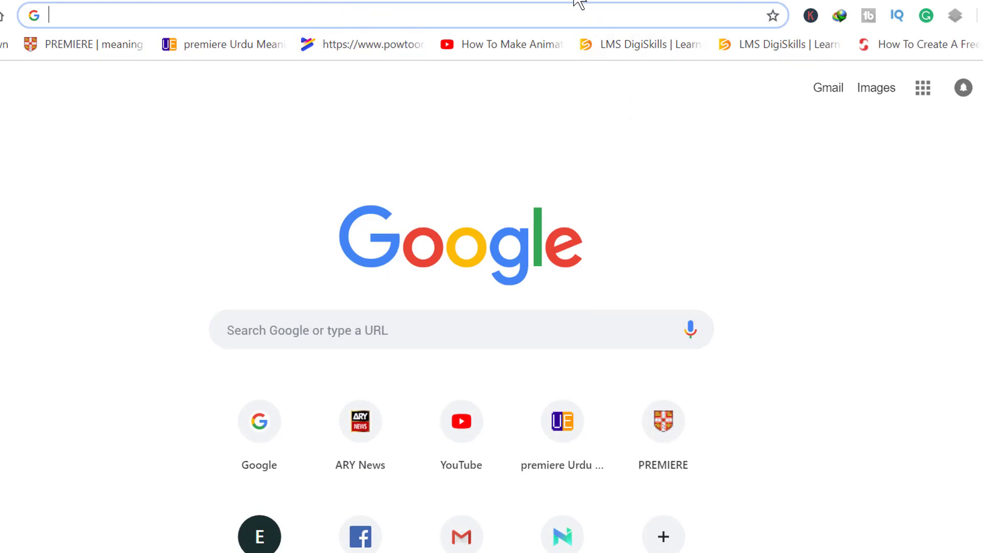
pyautogui.moveTo(653, 283)
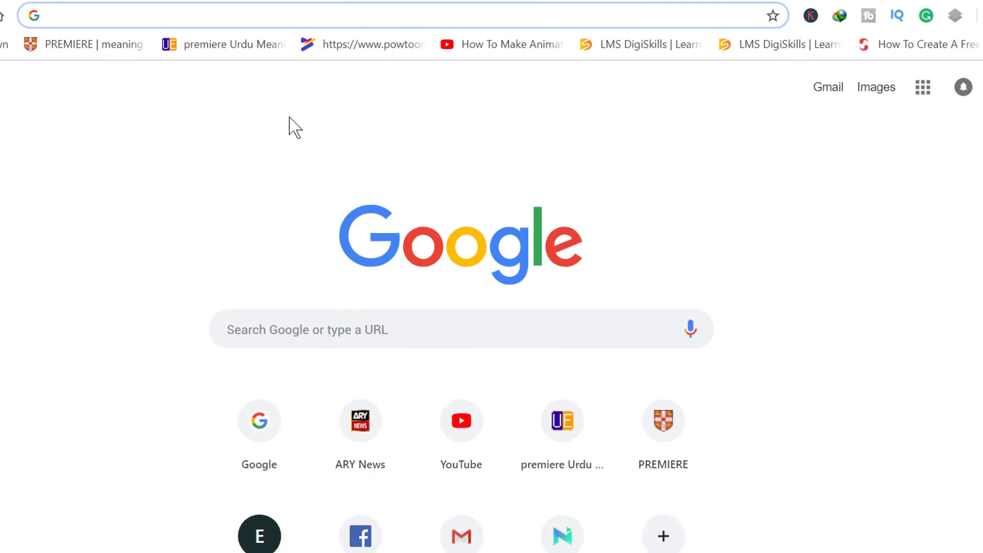
pyautogui.moveTo(452, 244)
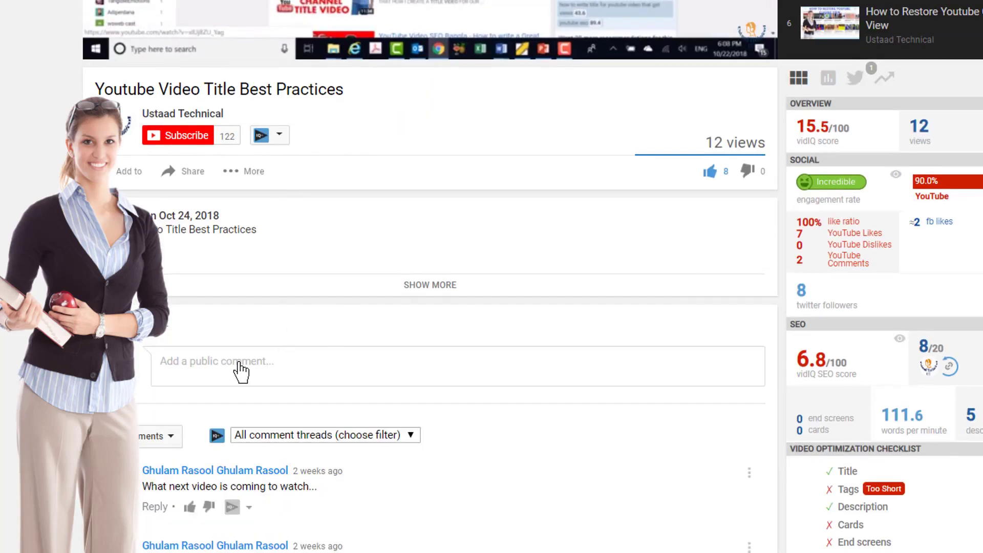
# - Begin a public YouTube comment reading 'please hel' asking for help
pyautogui.click(242, 366)
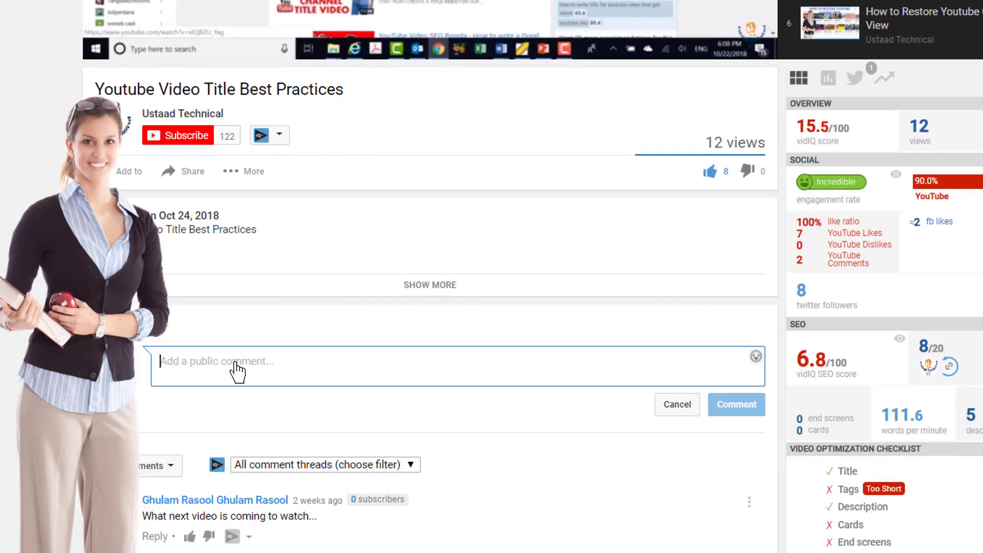
pyautogui.write('please hel')
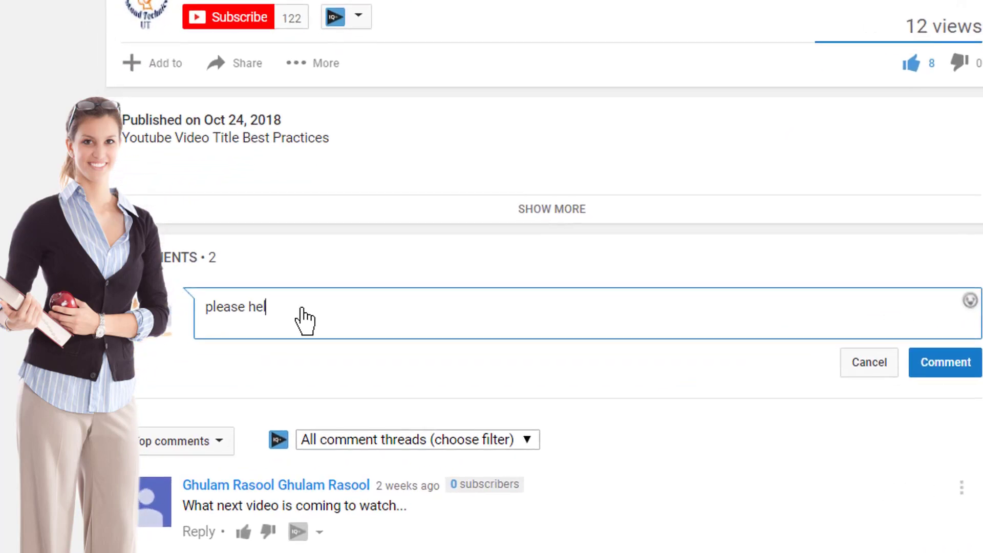
pyautogui.click(945, 363)
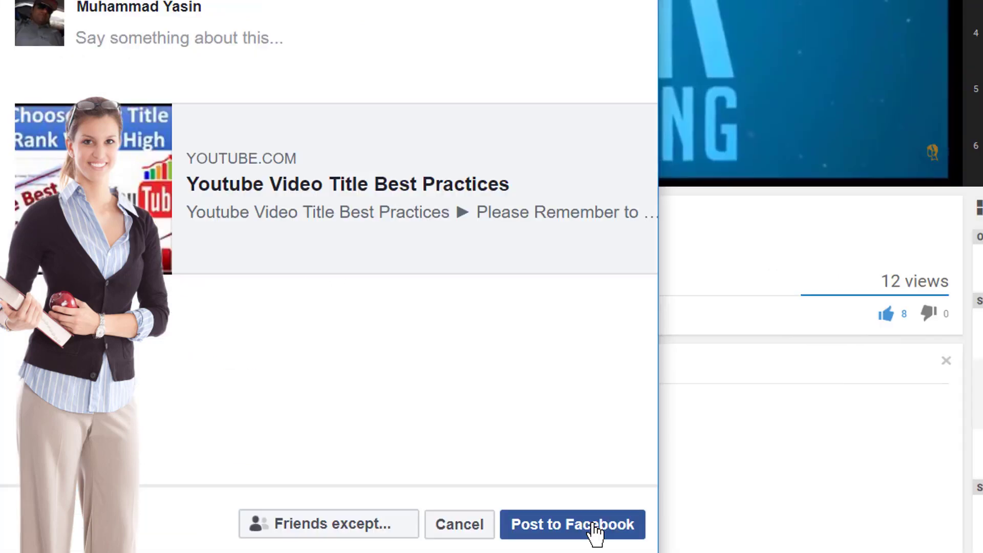
# - Share the video to Facebook and subscribe to the Ustaad Technical channel
pyautogui.click(571, 525)
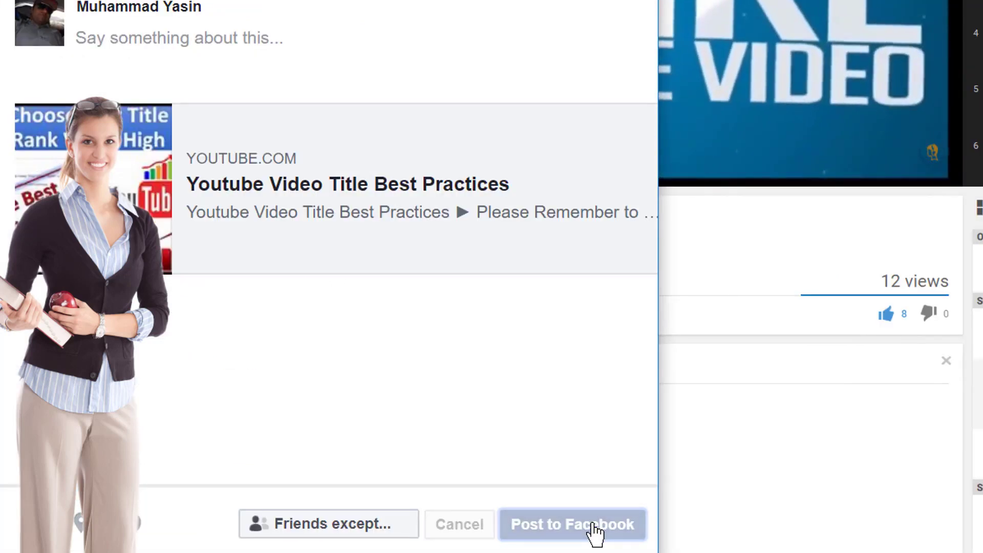
pyautogui.click(571, 525)
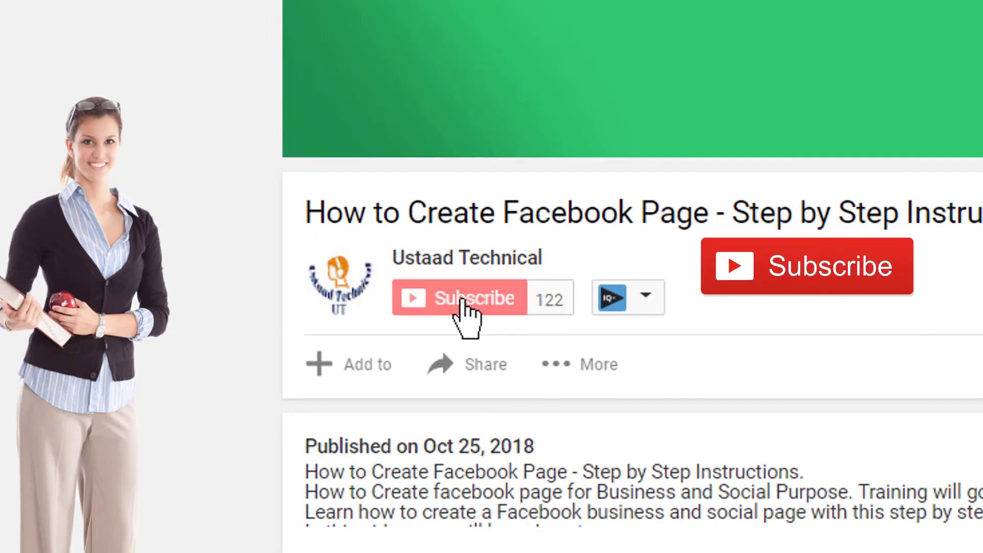
pyautogui.click(474, 297)
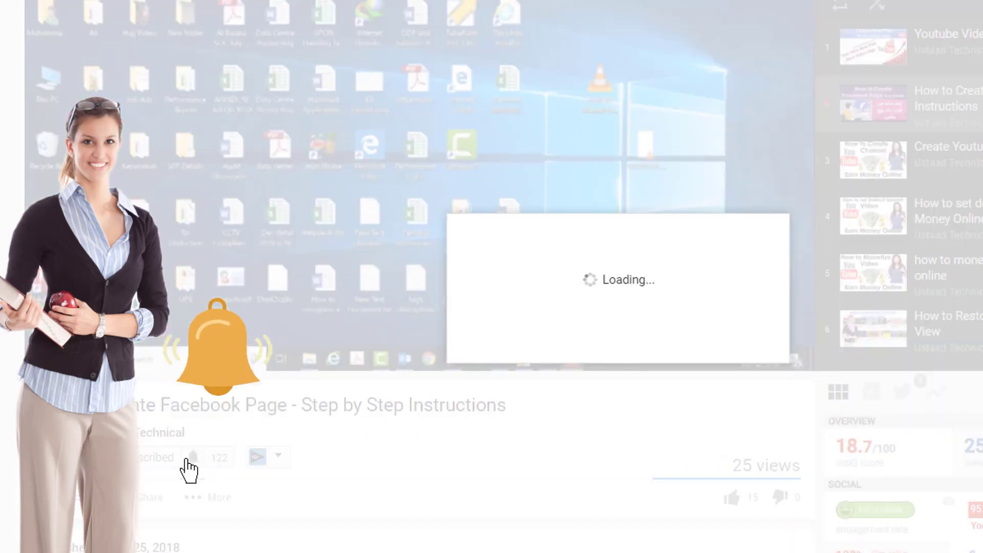